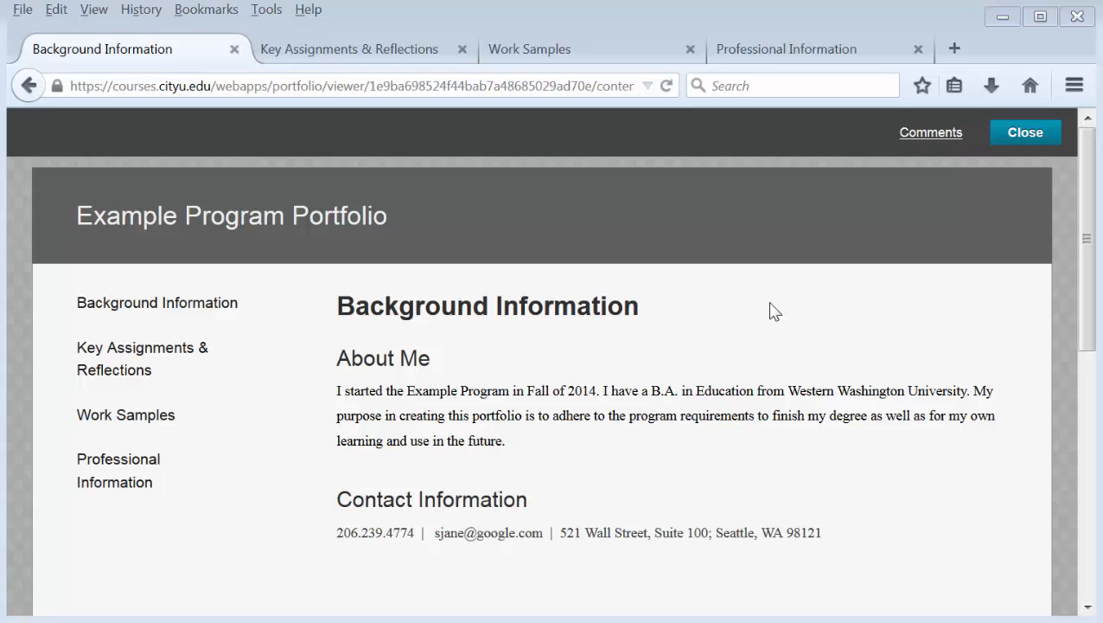
mouse_move(754, 310)
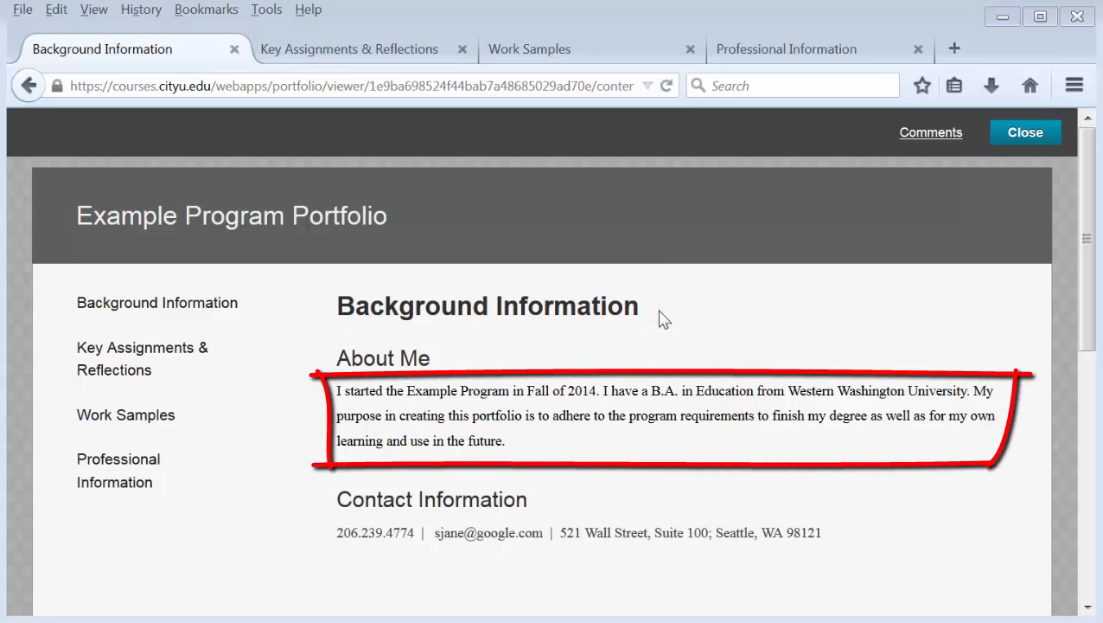
mouse_move(726, 389)
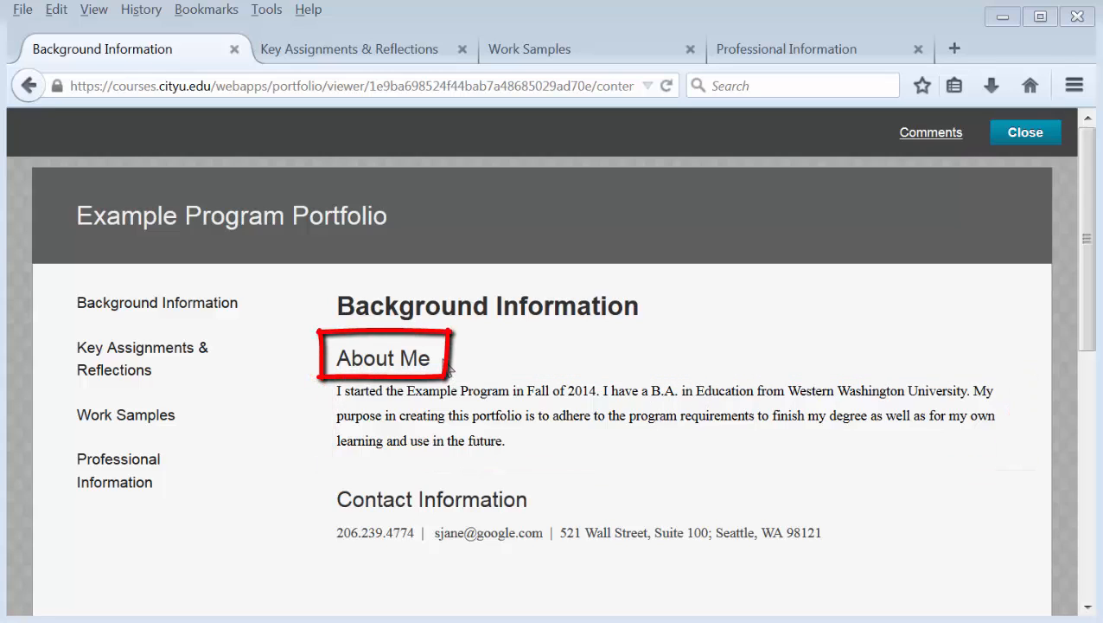
mouse_move(636, 475)
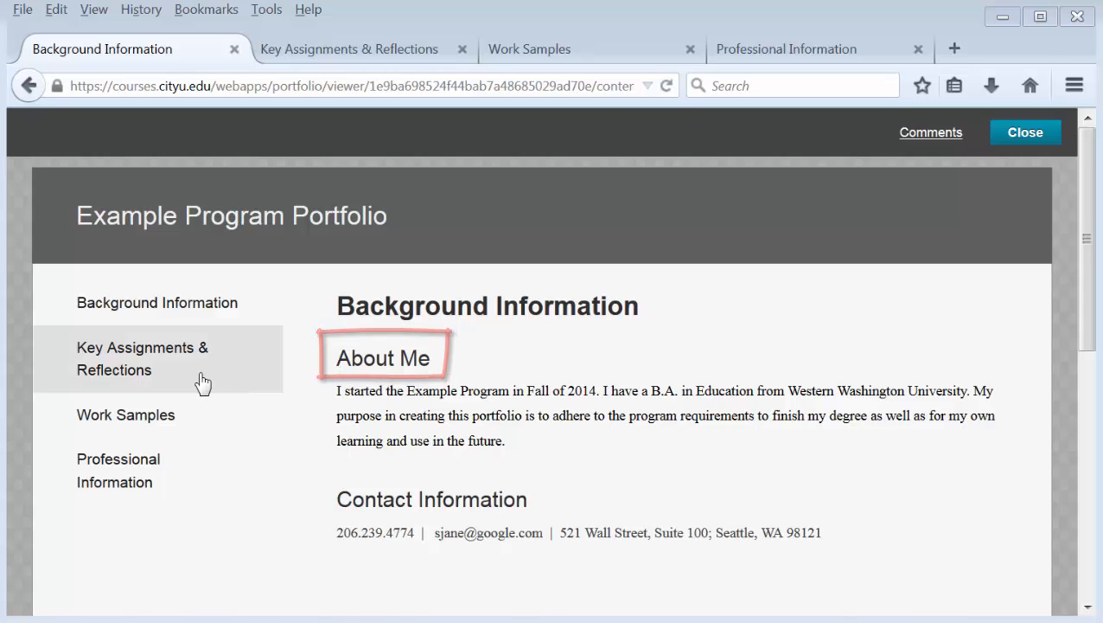
Step: Review the Key Assignments & Reflections page through Writing Assignments 1, 2 and the Internship
left_click(142, 358)
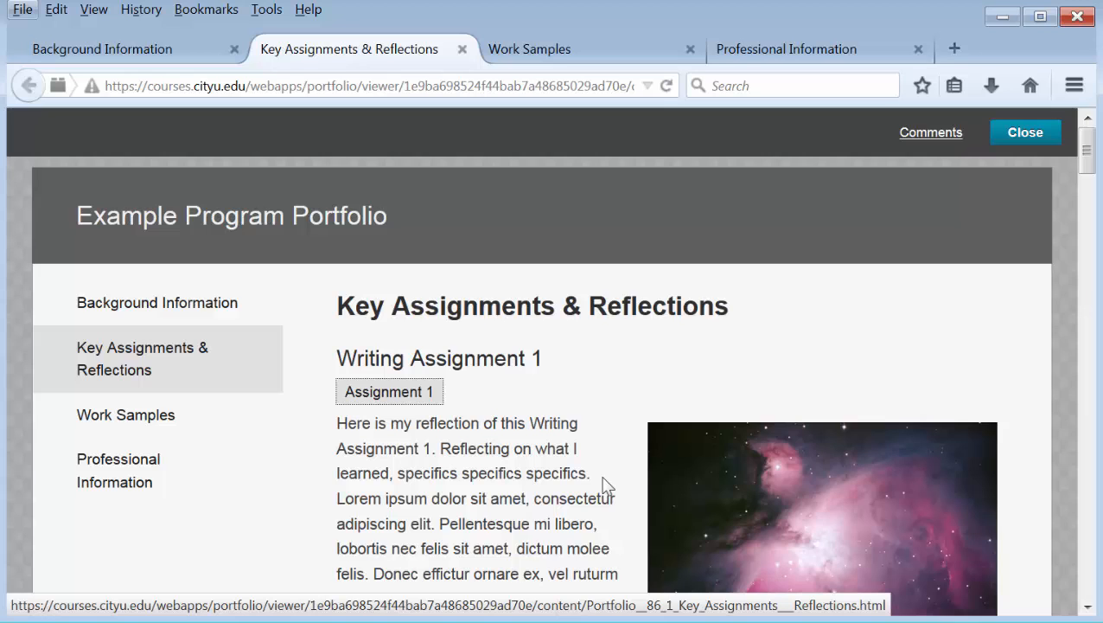
scroll("down", 3)
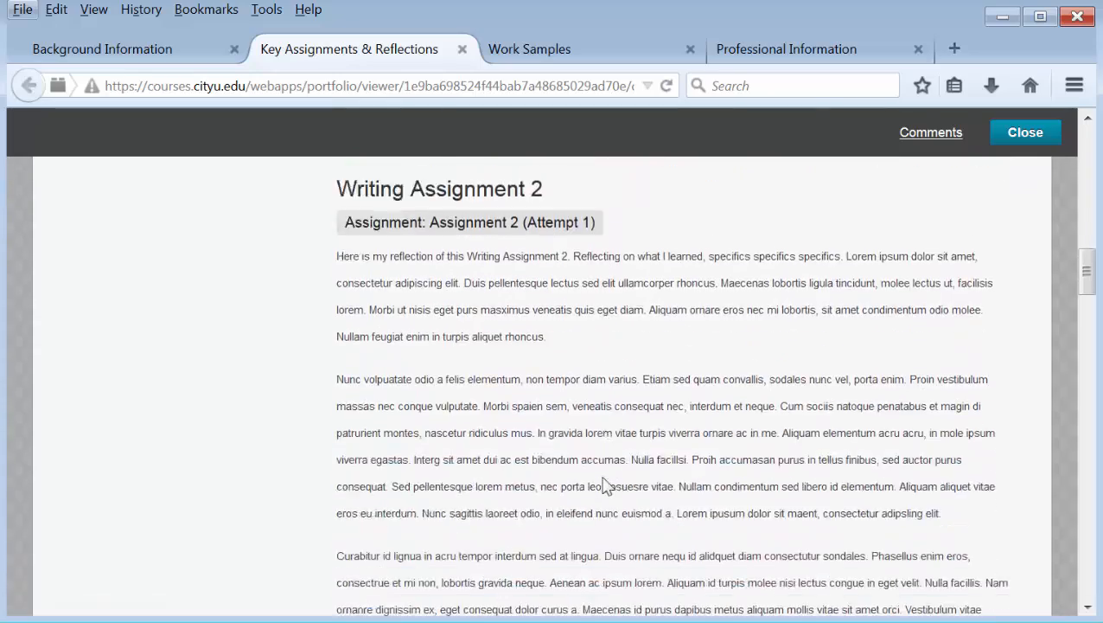
scroll("down", 3)
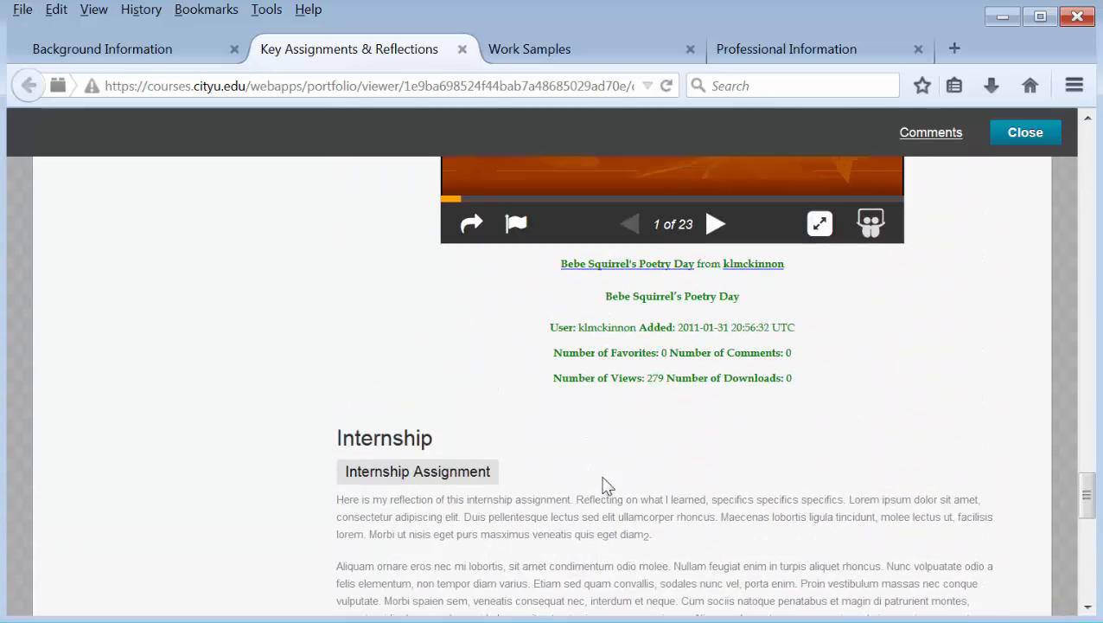
scroll("down", 3)
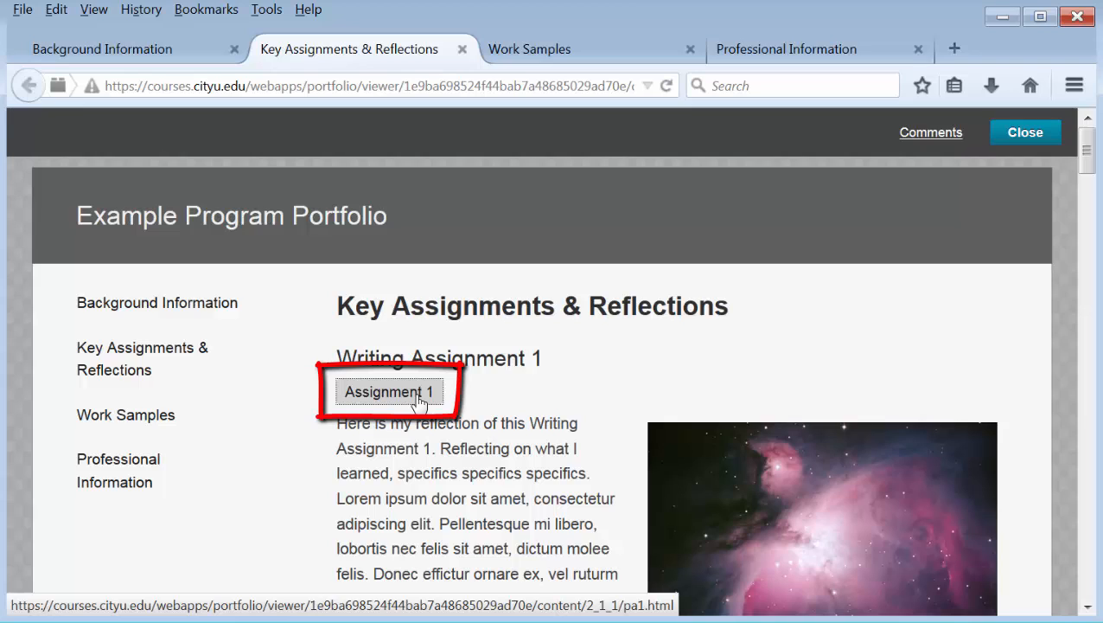
left_click(387, 390)
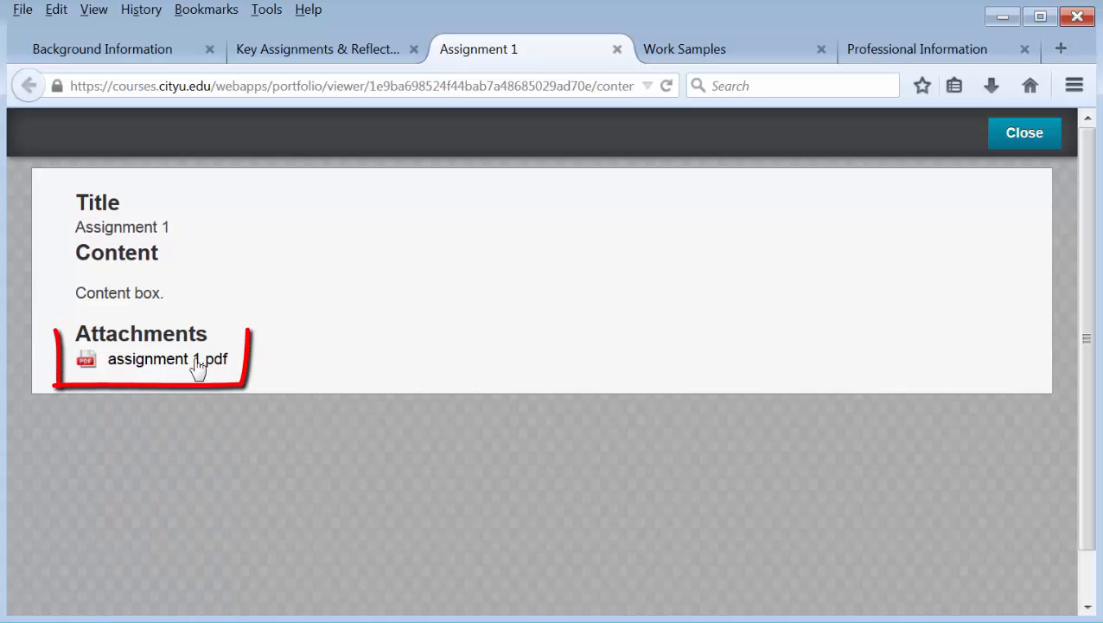
left_click(168, 358)
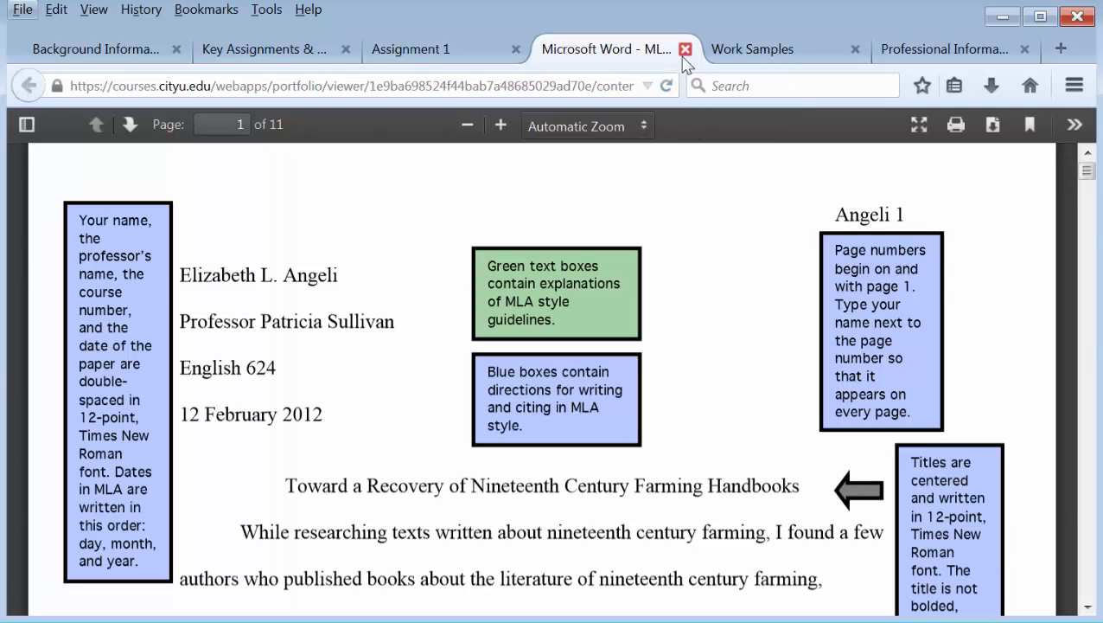
left_click(685, 48)
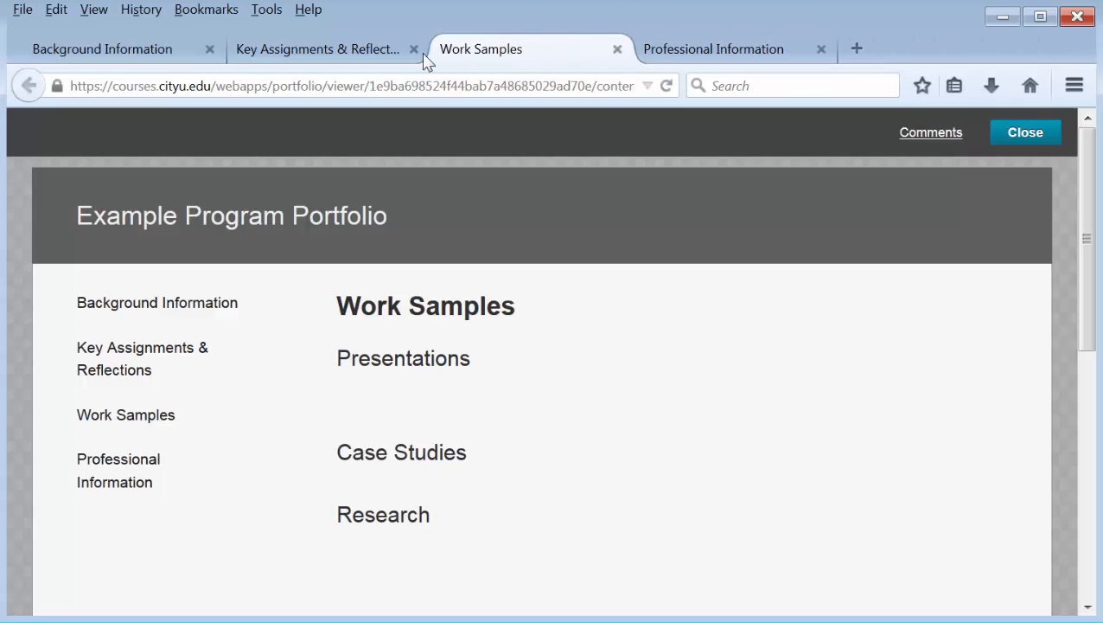
left_click(317, 48)
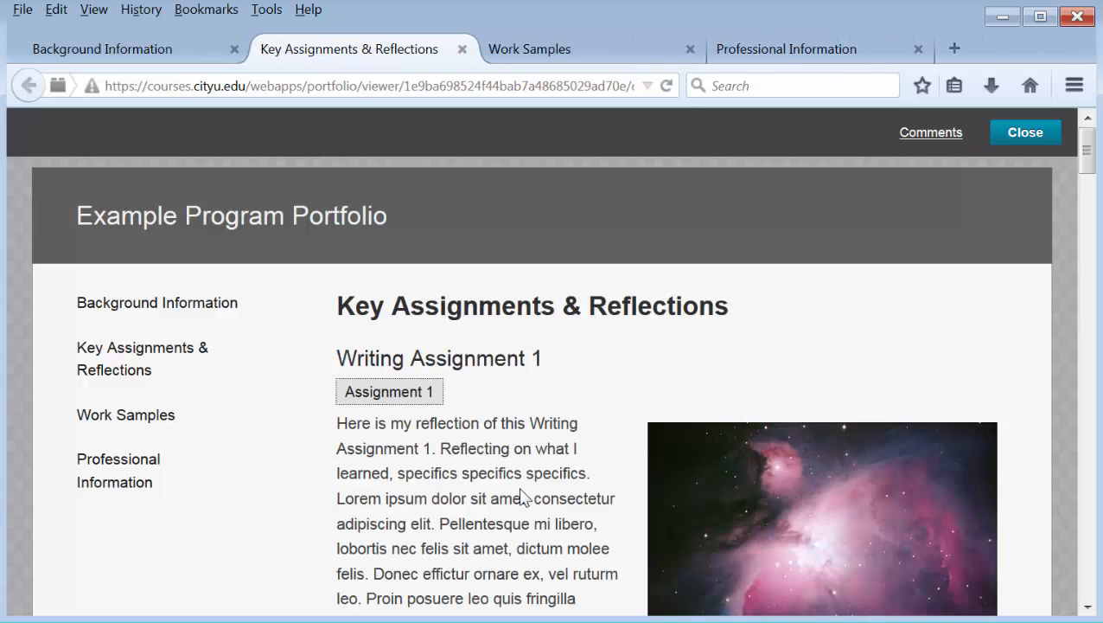
Step: Open the Writing Assignment 2 (Attempt 1) artifact showing its instructions and assignment 2.pdf
scroll("down", 3)
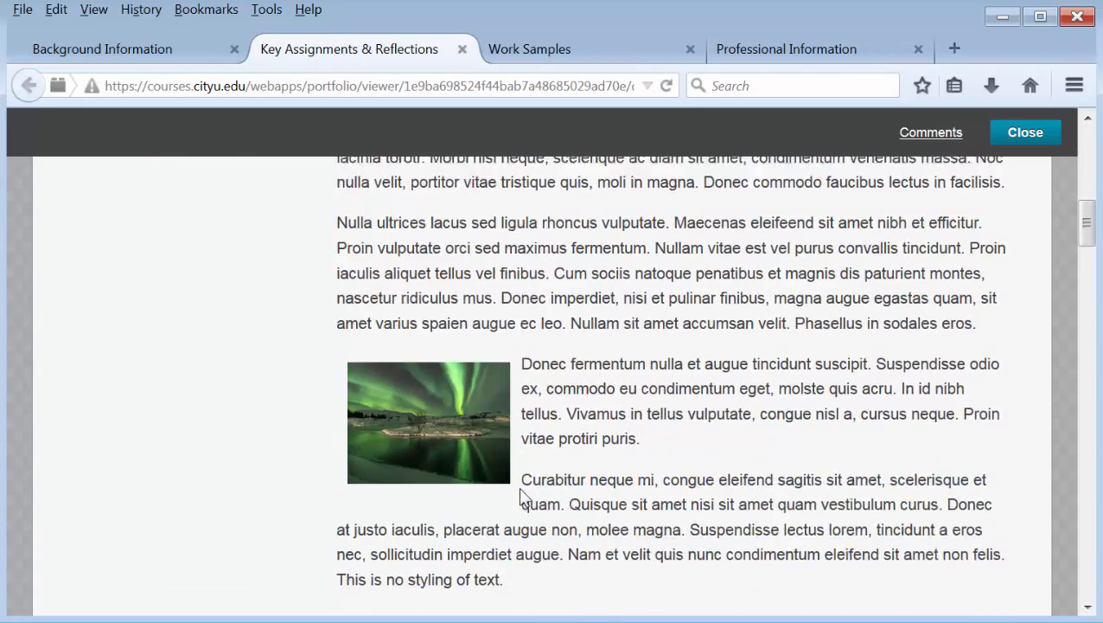
scroll("down", 3)
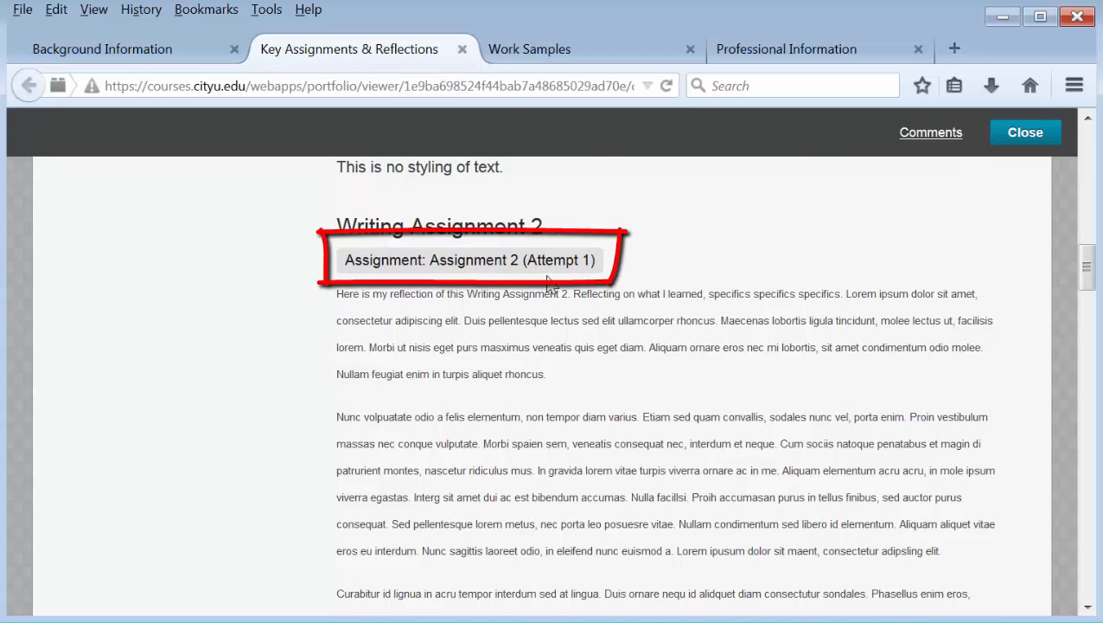
left_click(467, 259)
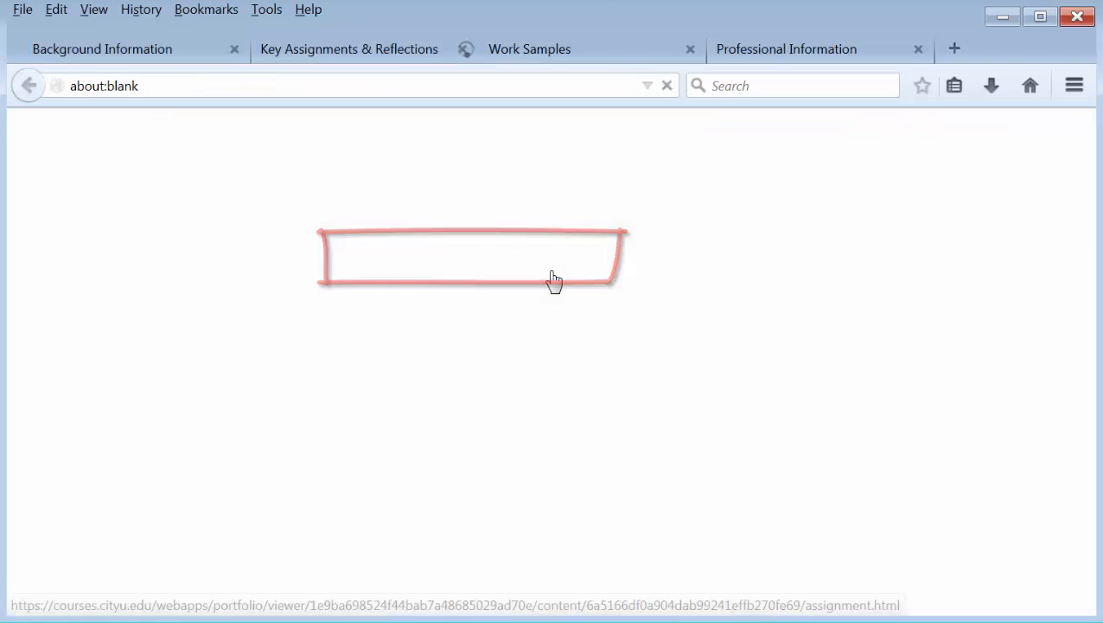
left_click(471, 257)
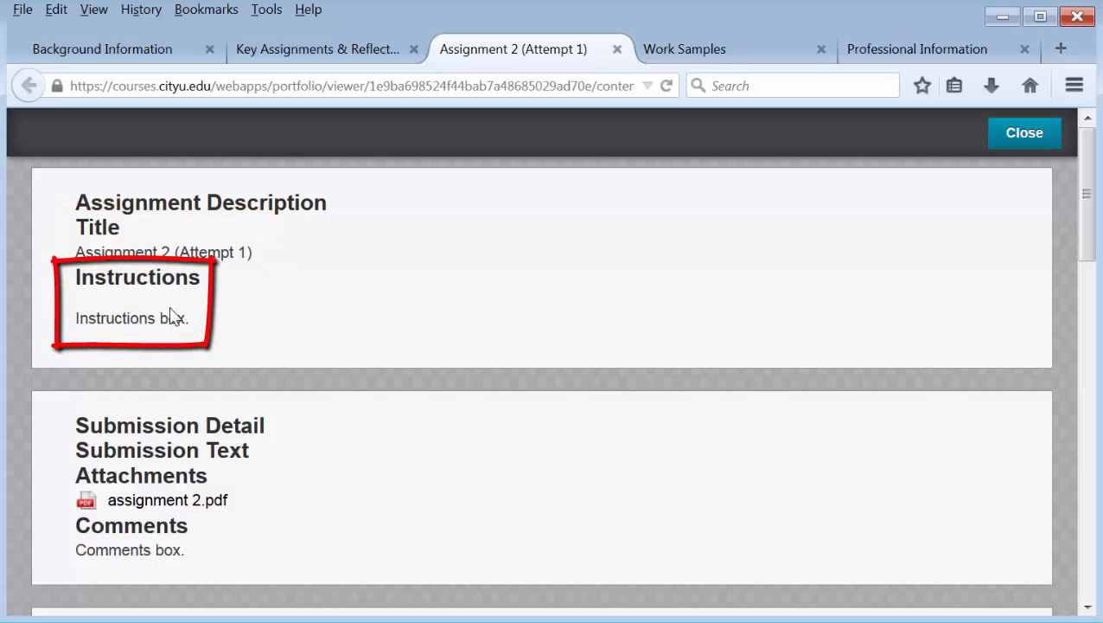
Step: Review Assignment 2's 274/300 grade, feedback file and scored rubric, then return to Key Assignments & Reflections
scroll("down", 3)
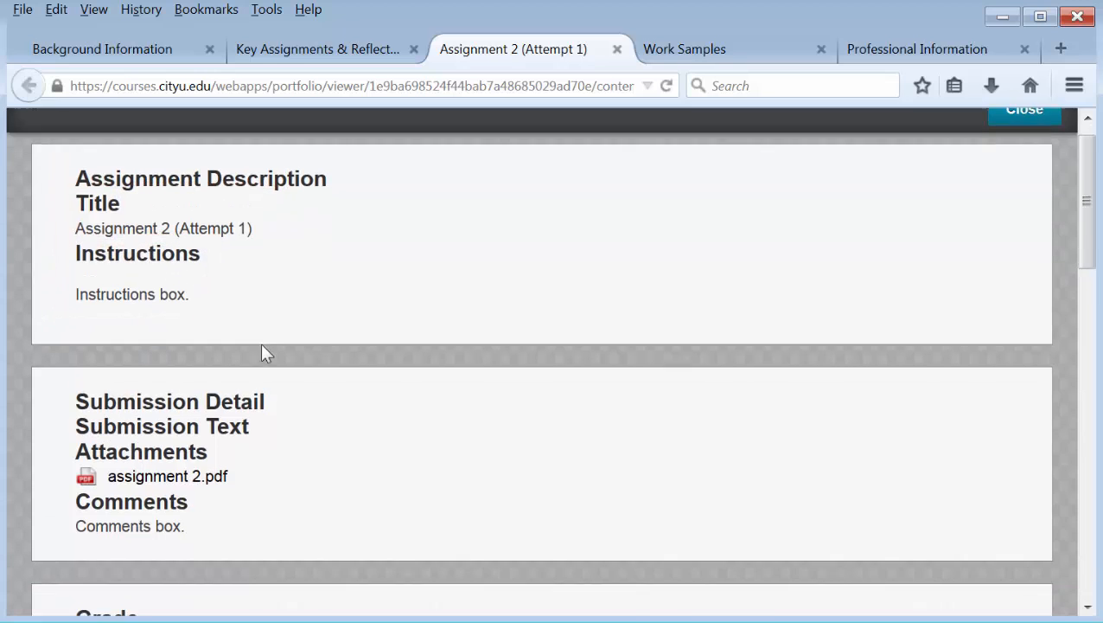
scroll("down", 3)
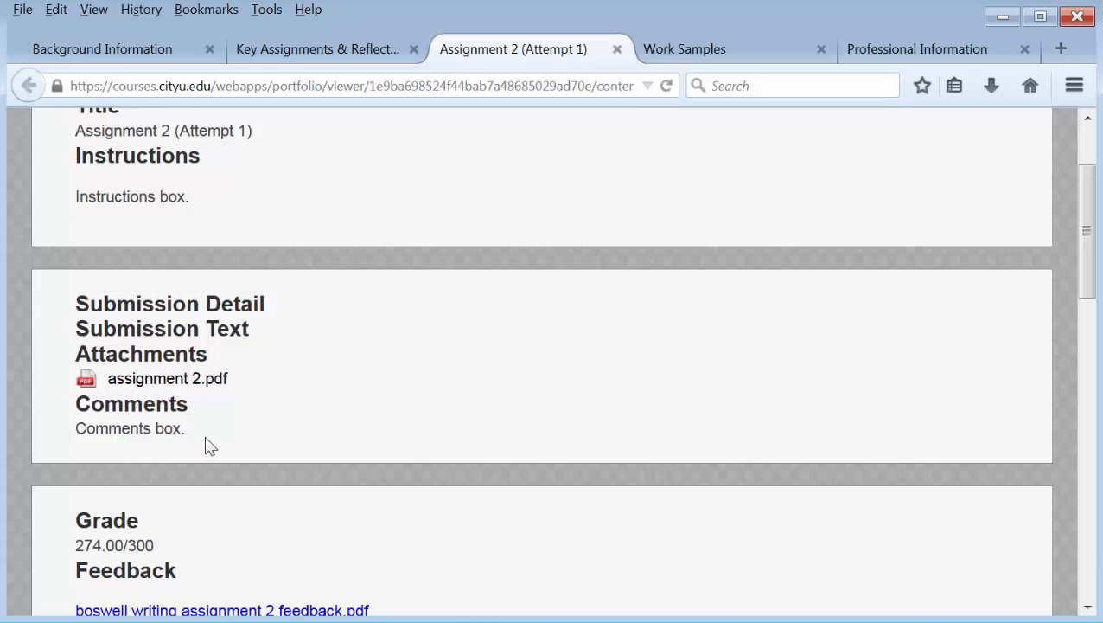
scroll("down", 3)
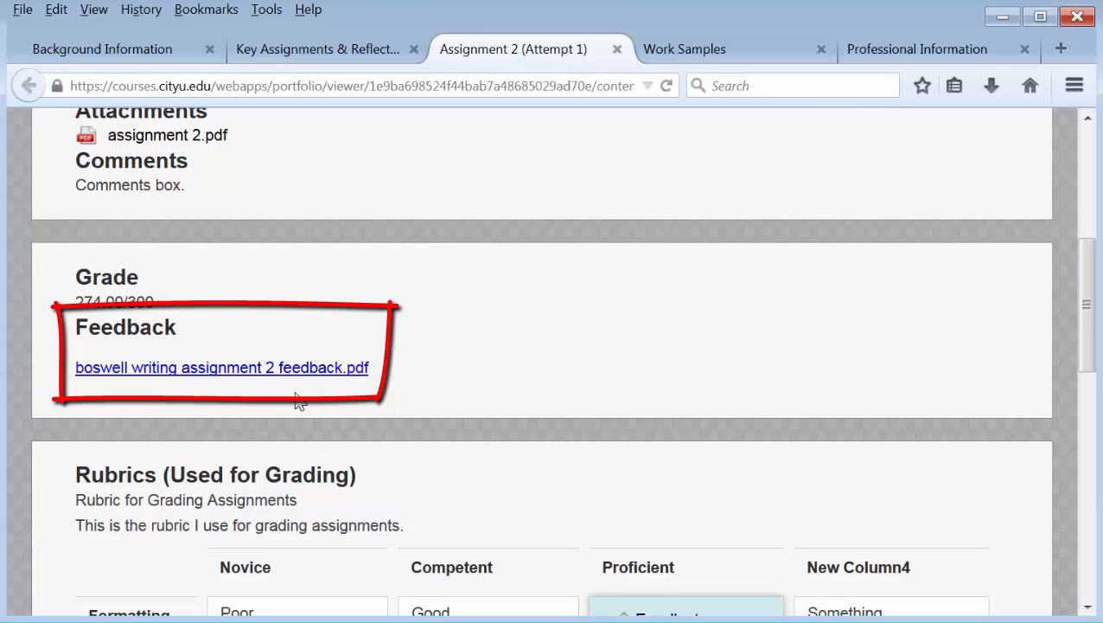
scroll("down", 3)
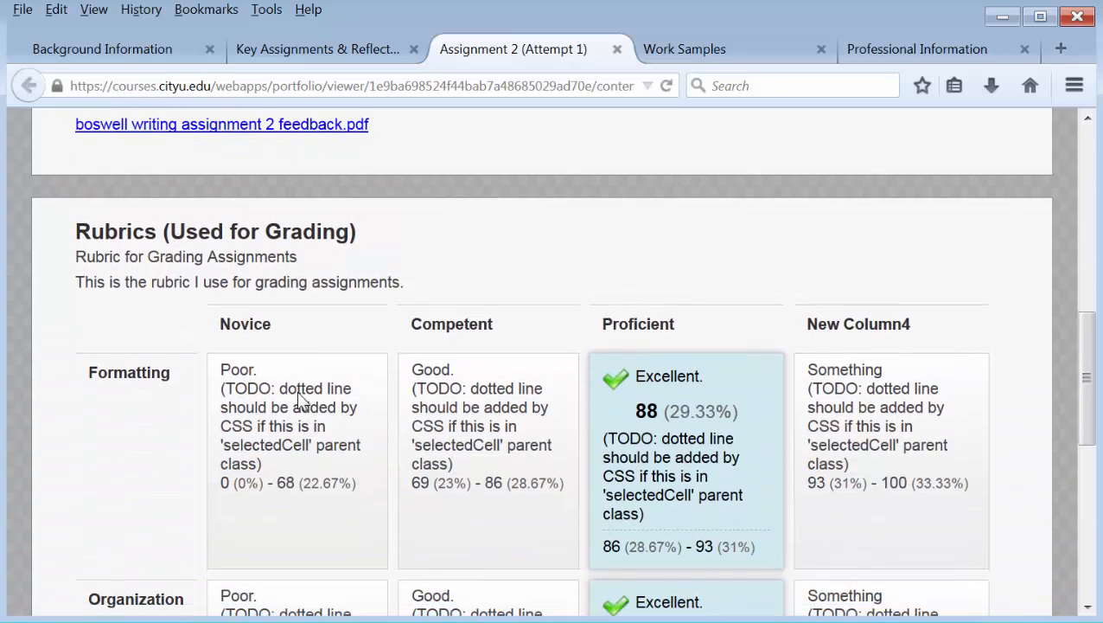
scroll("down", 3)
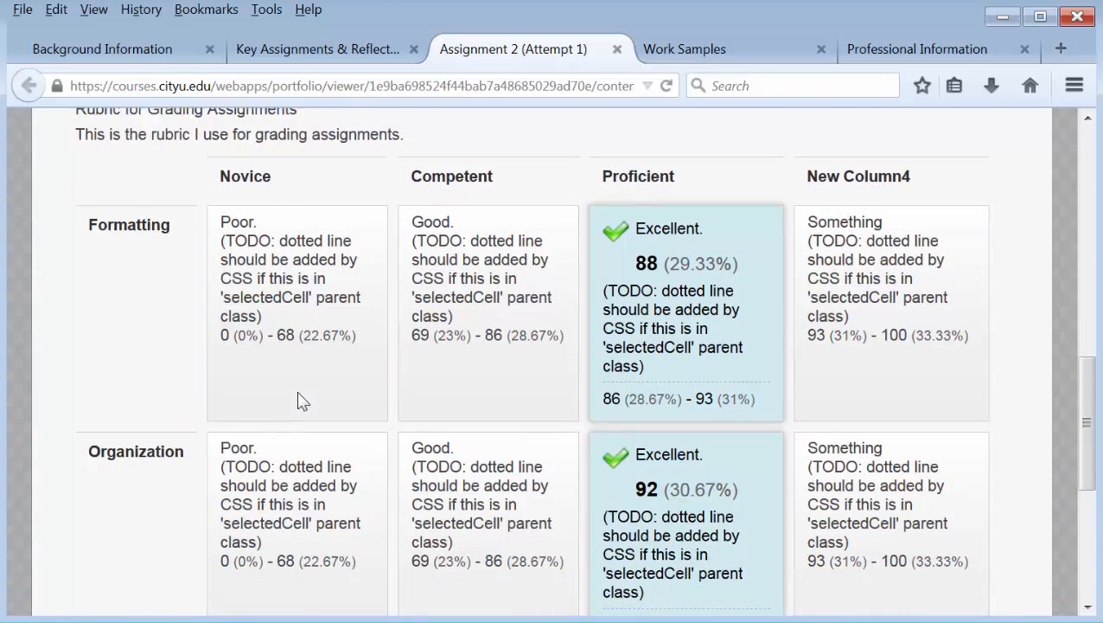
scroll("down", 3)
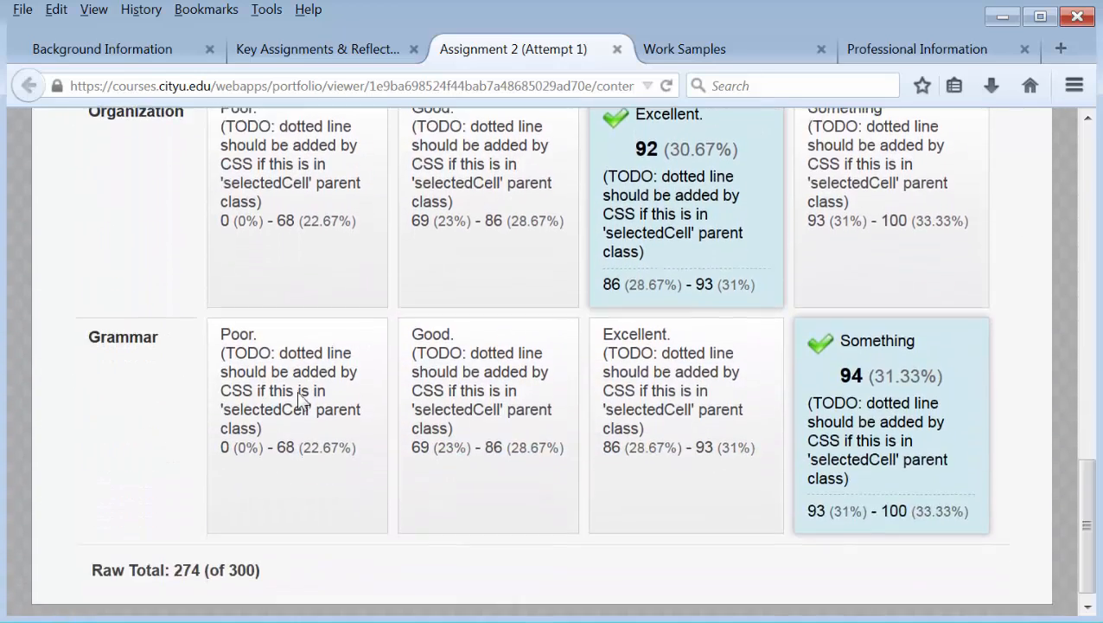
scroll("down", 3)
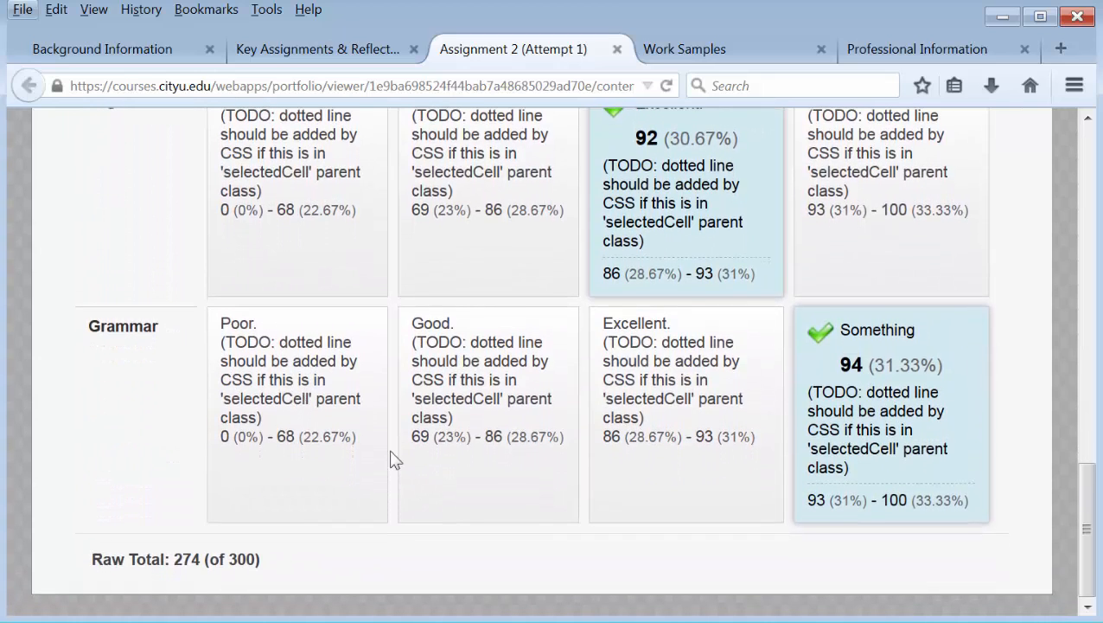
mouse_move(356, 550)
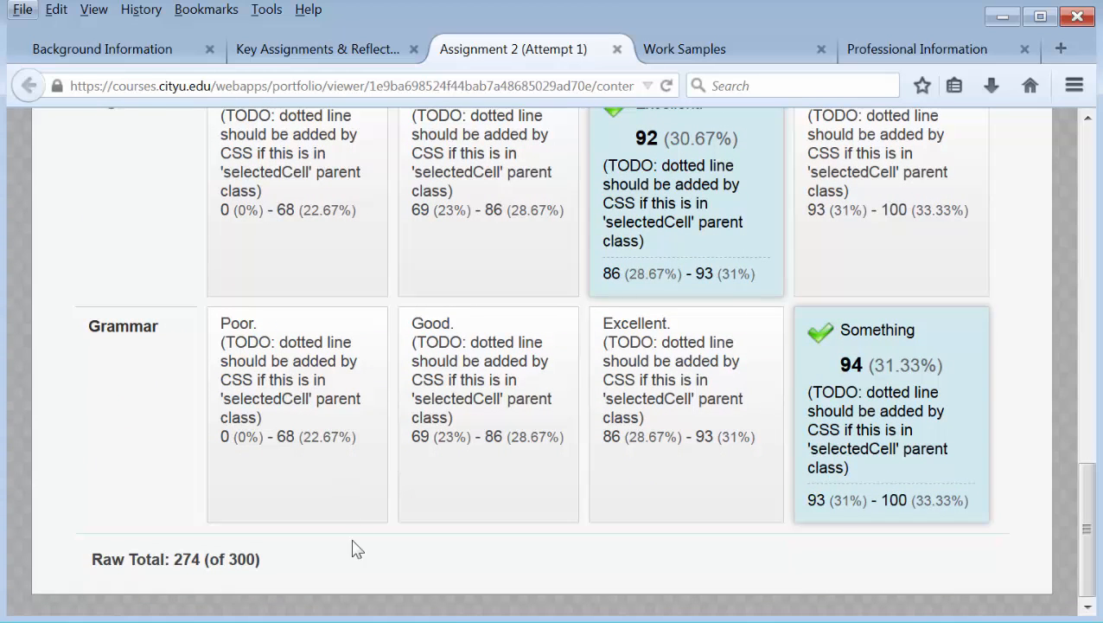
mouse_move(567, 135)
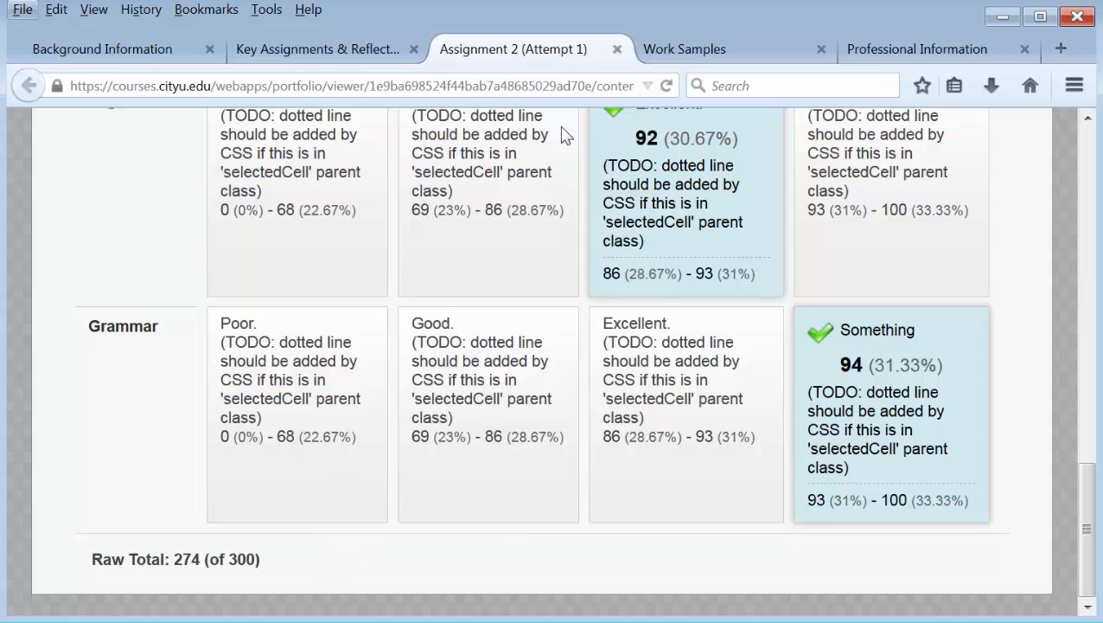
left_click(315, 48)
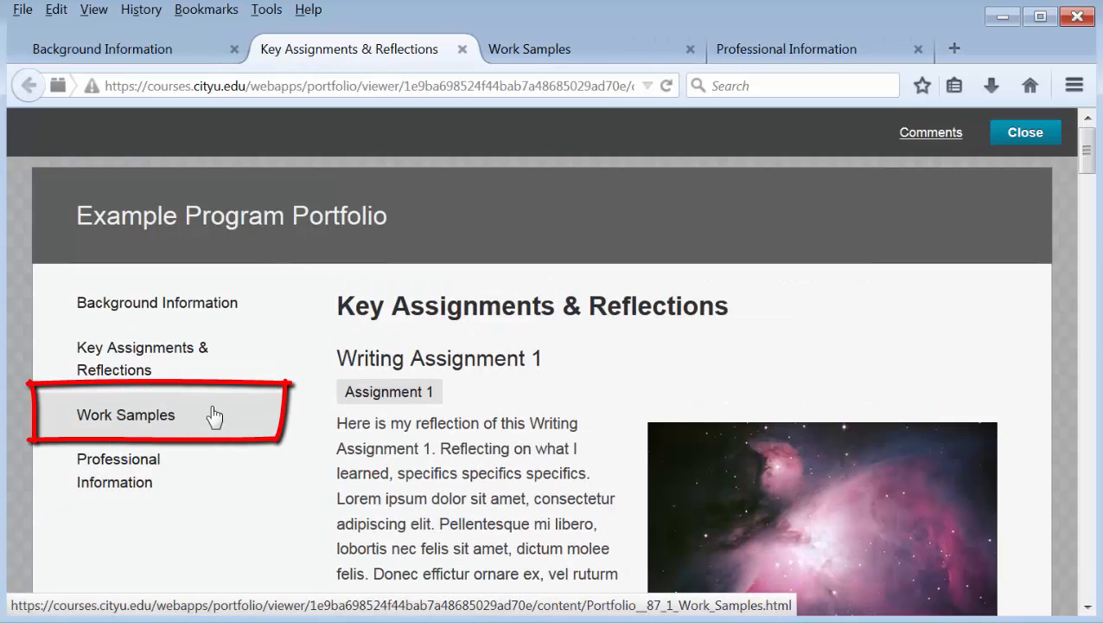
Step: Show the Work Samples page listing Presentations, Case Studies and Research
left_click(125, 415)
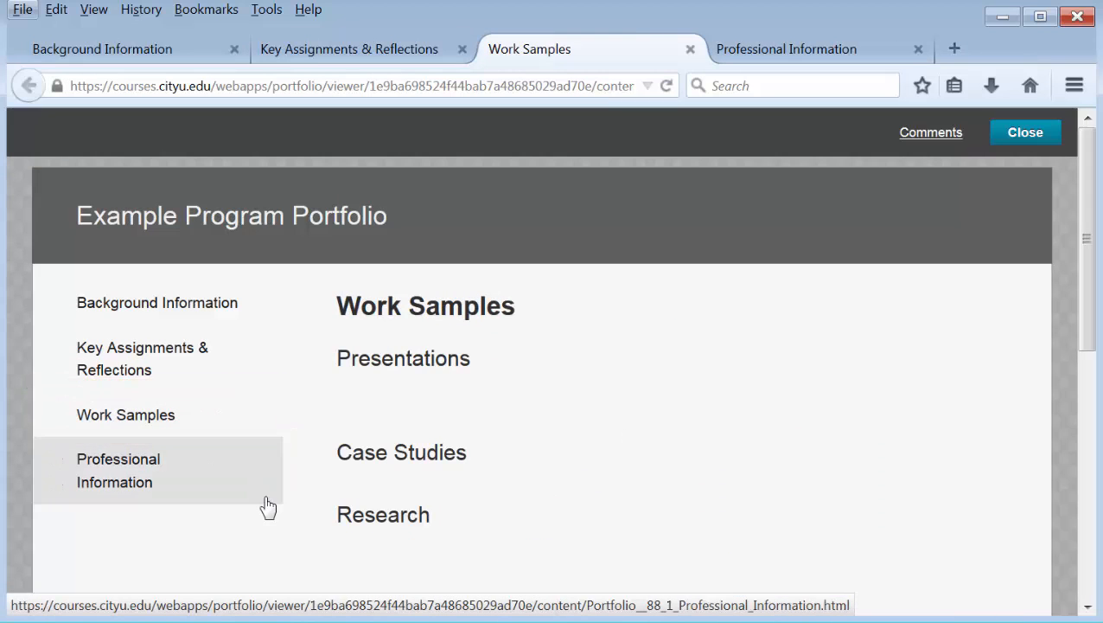
mouse_move(591, 401)
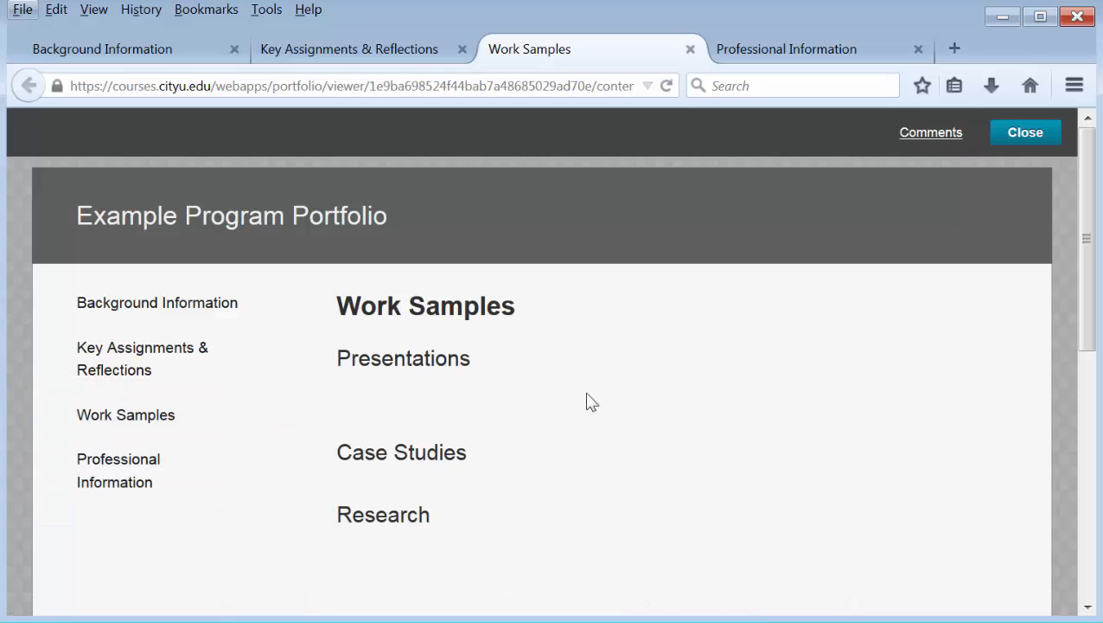
mouse_move(690, 408)
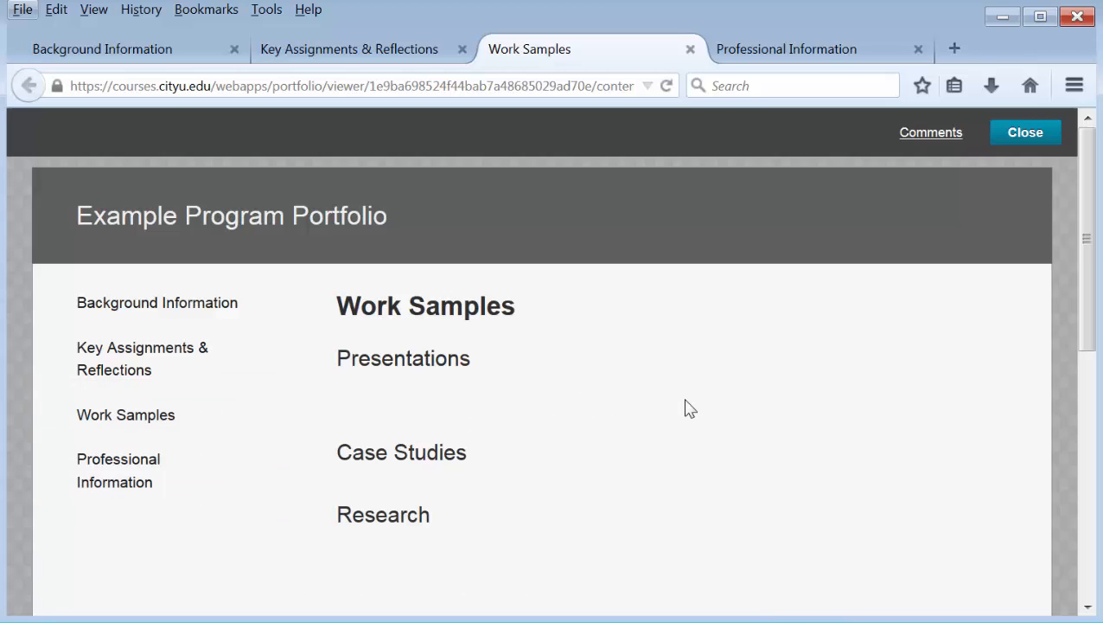
mouse_move(758, 404)
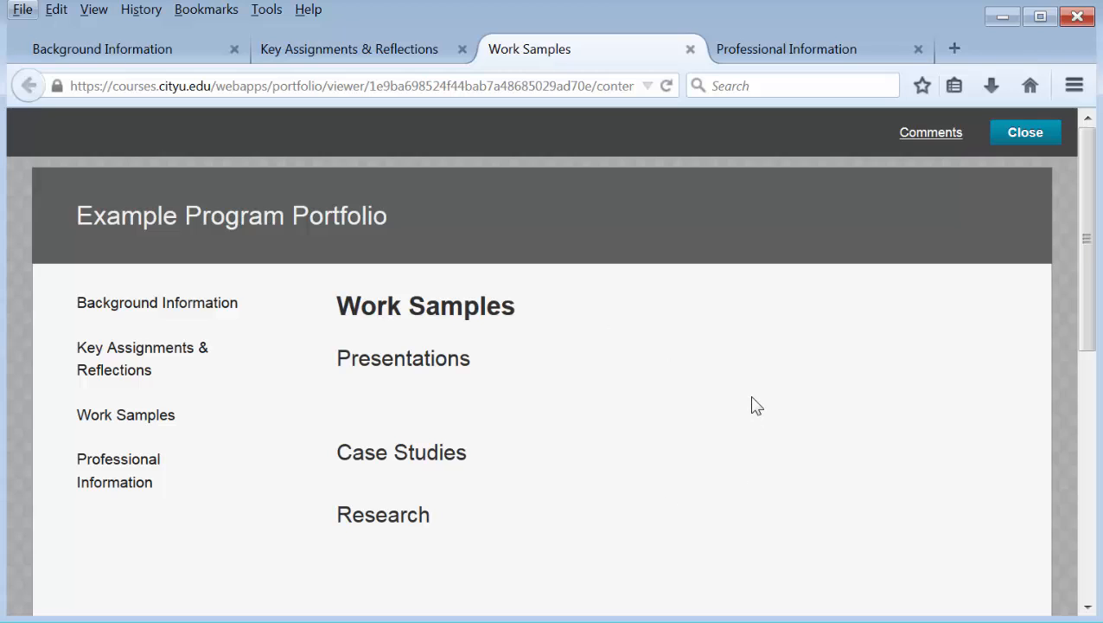
mouse_move(771, 435)
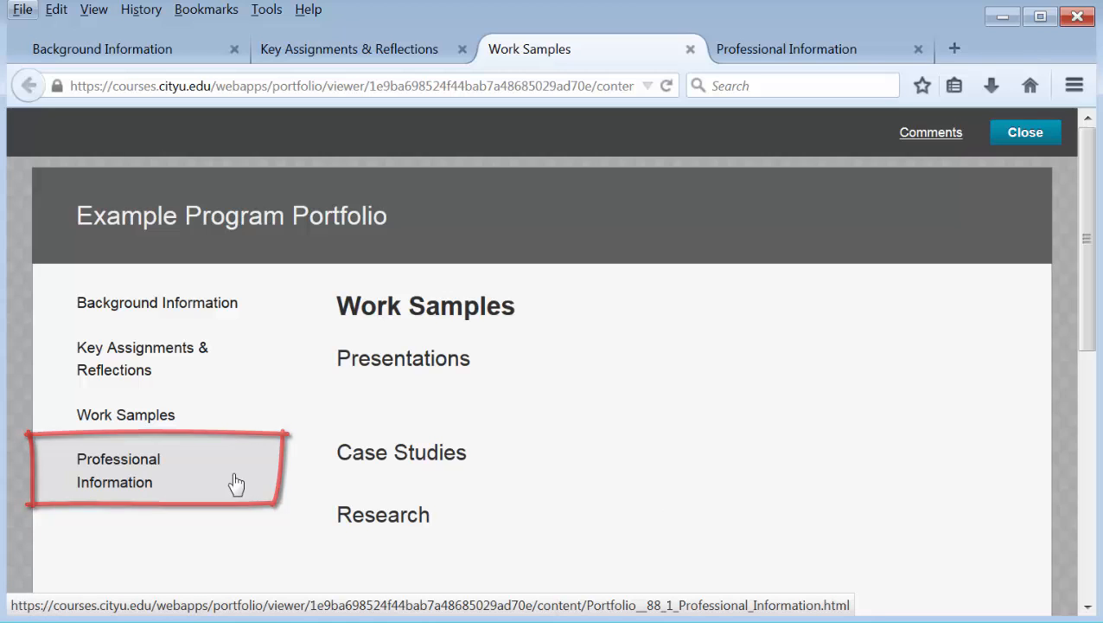
Step: Show the Professional Information page with Resumé, Professional Activities and Letters of Recommendation
left_click(117, 470)
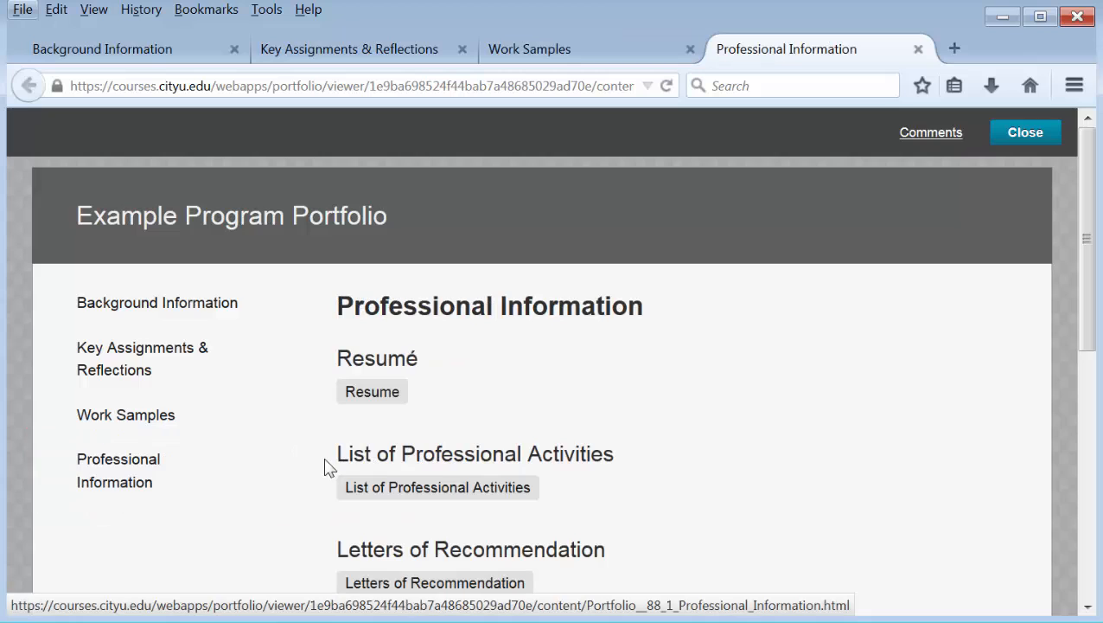
mouse_move(685, 408)
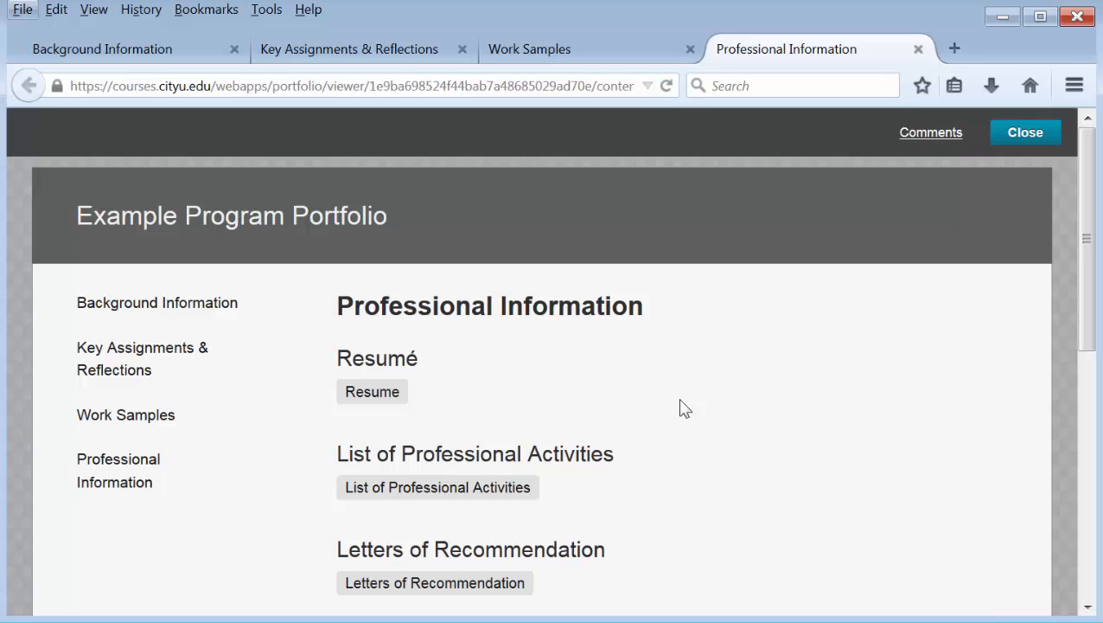
mouse_move(657, 374)
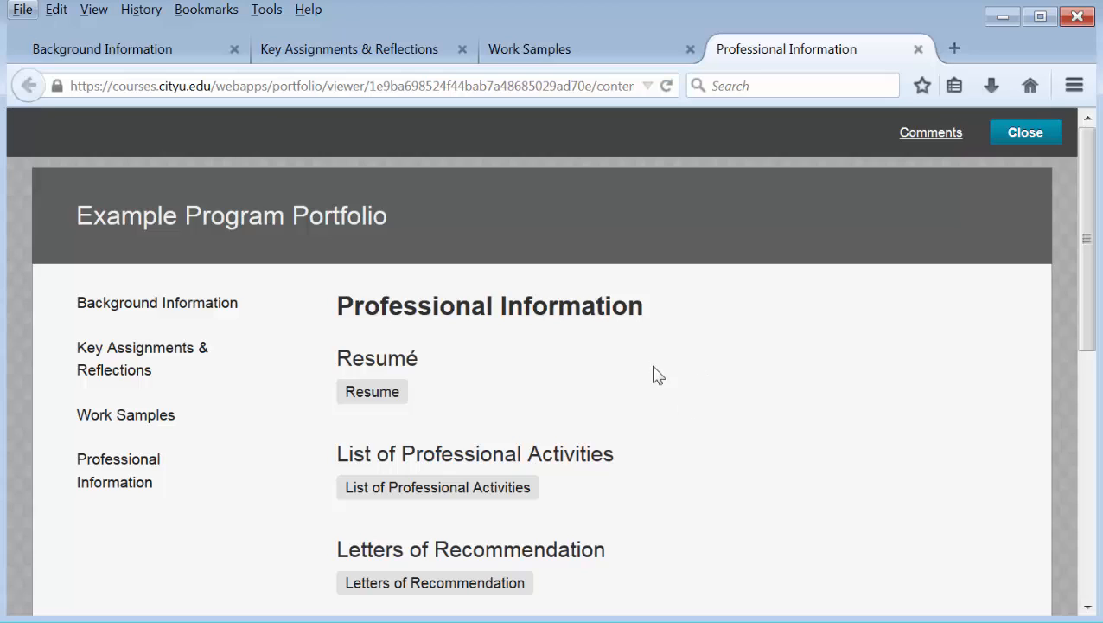
mouse_move(699, 488)
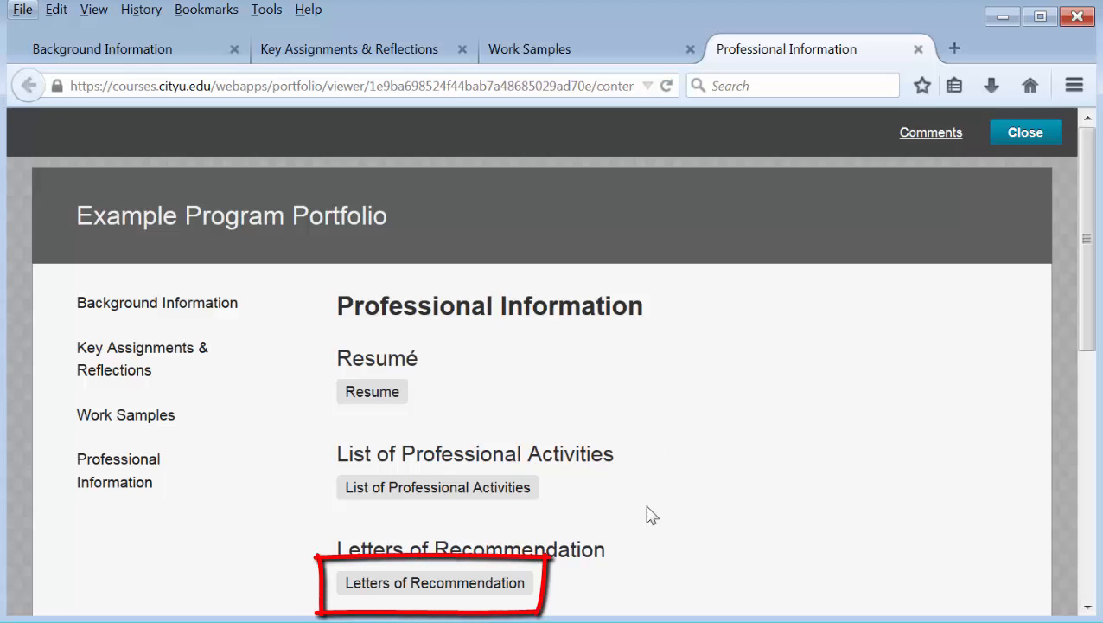
left_click(434, 581)
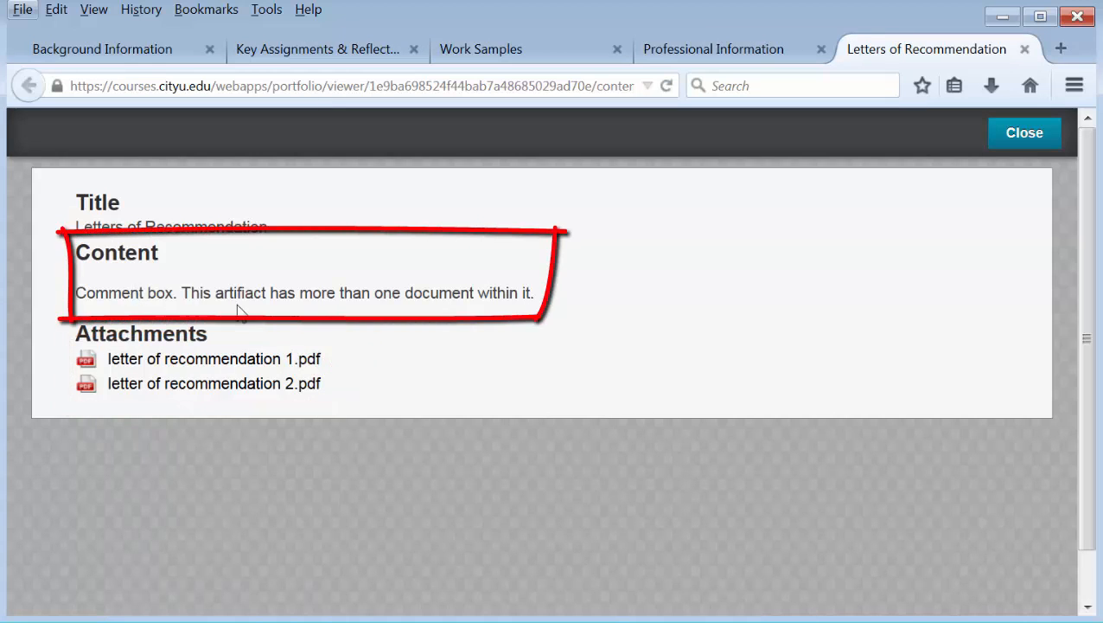
mouse_move(467, 300)
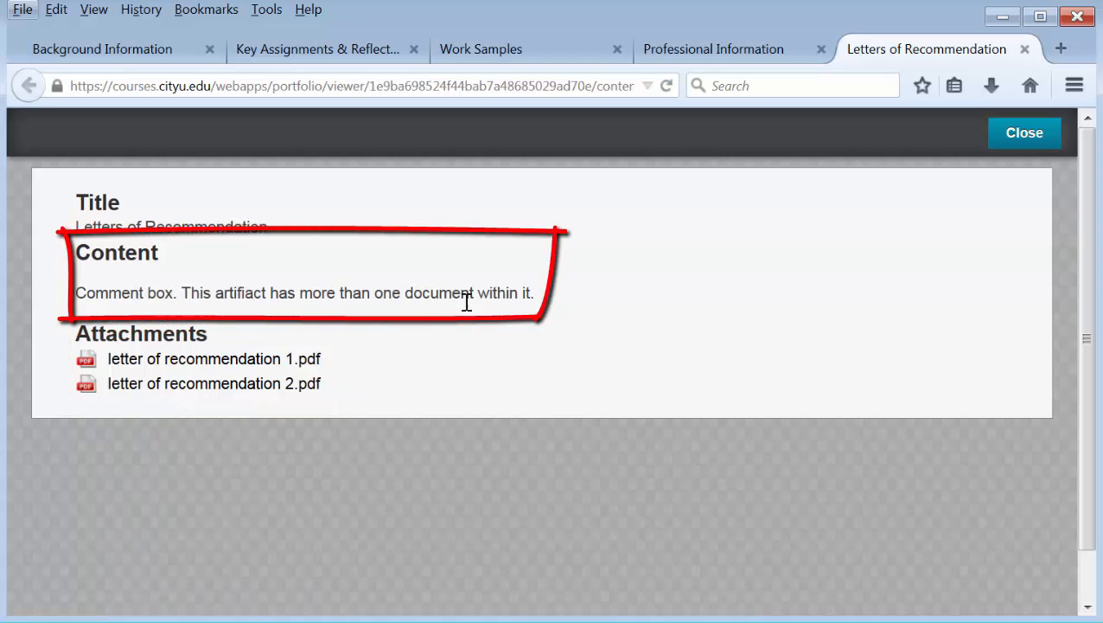
mouse_move(353, 339)
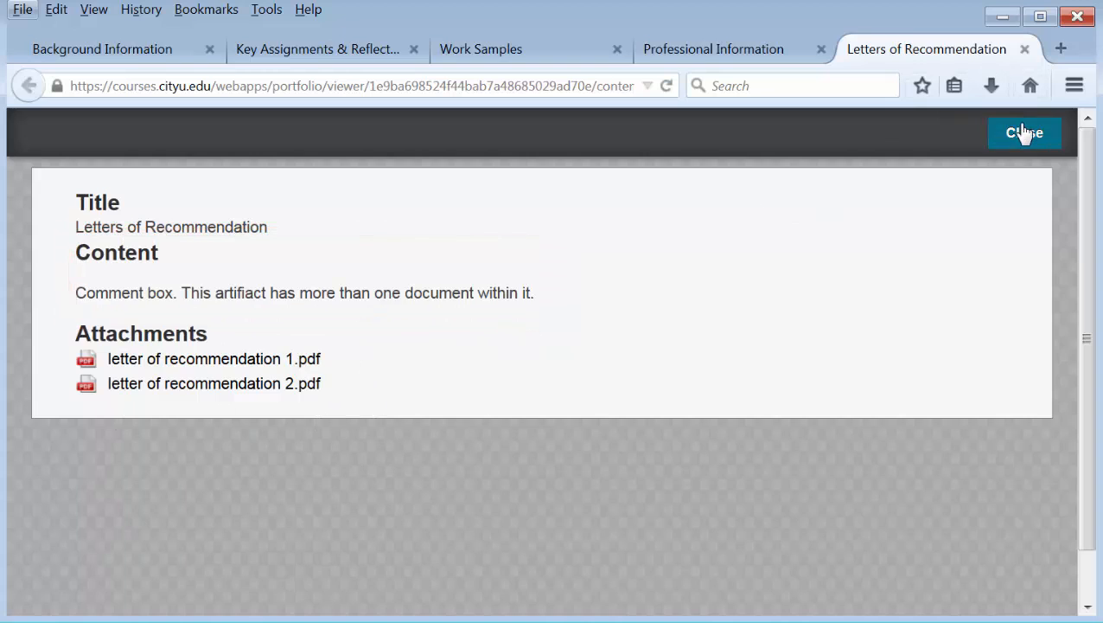
left_click(1023, 131)
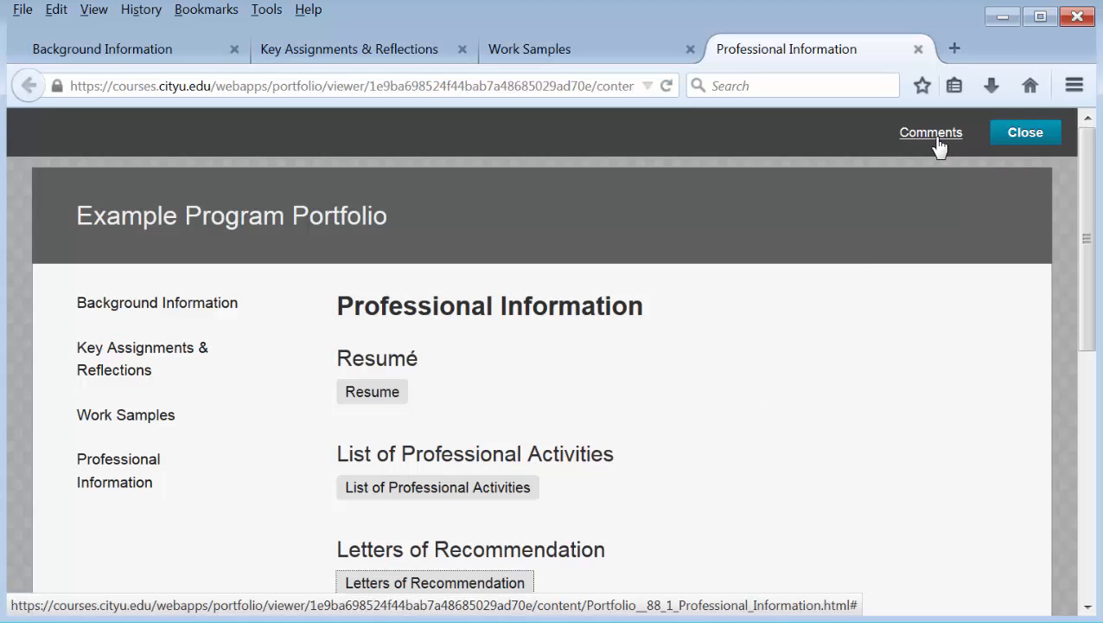
left_click(931, 132)
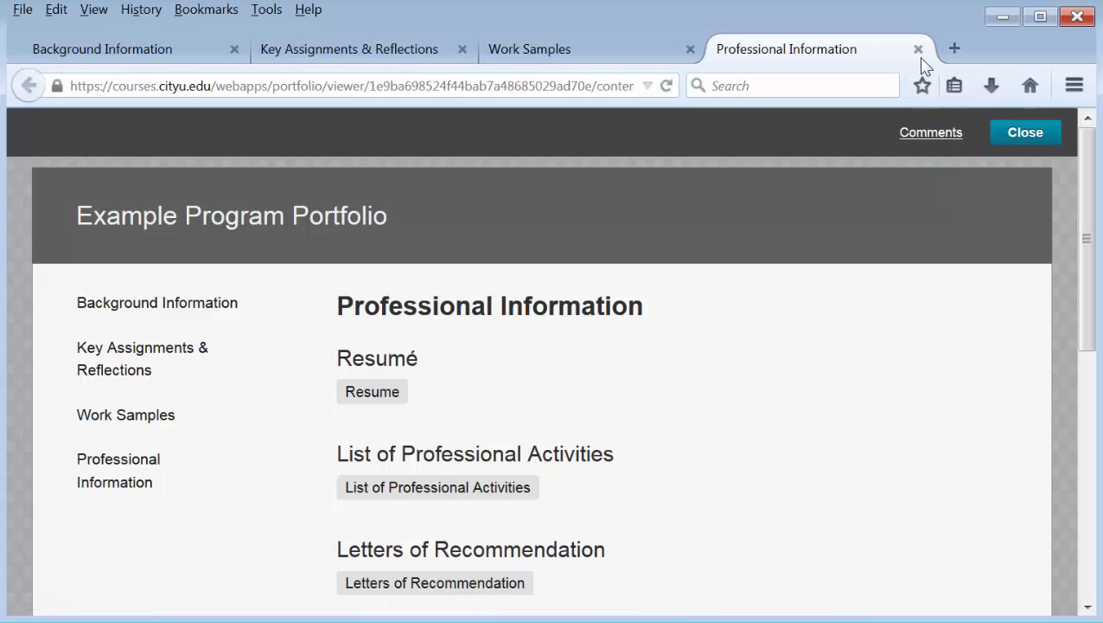
mouse_move(832, 411)
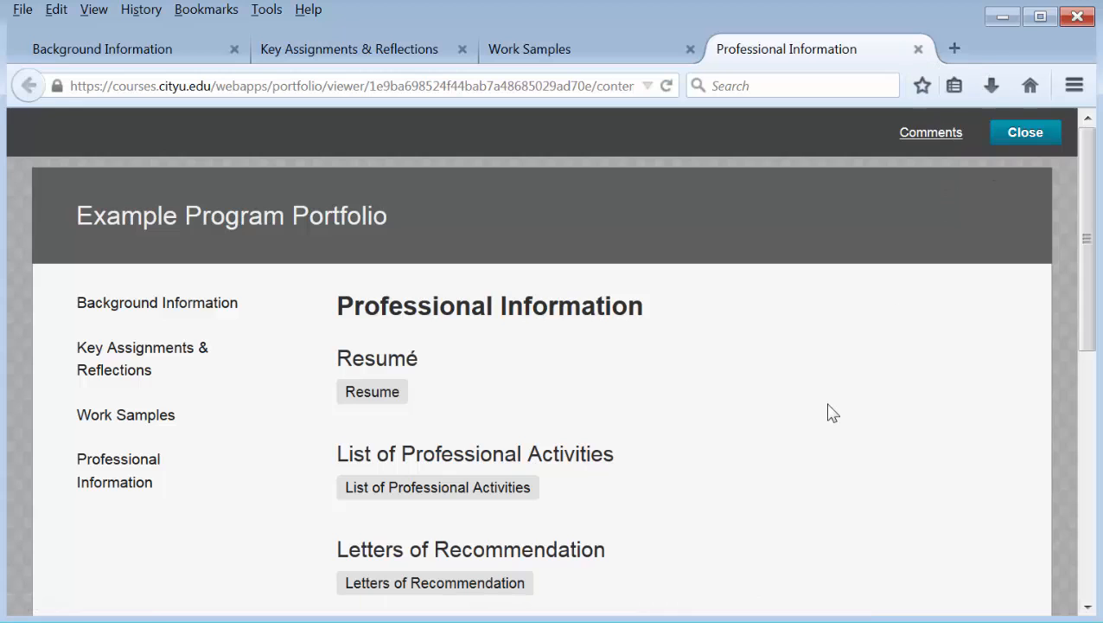